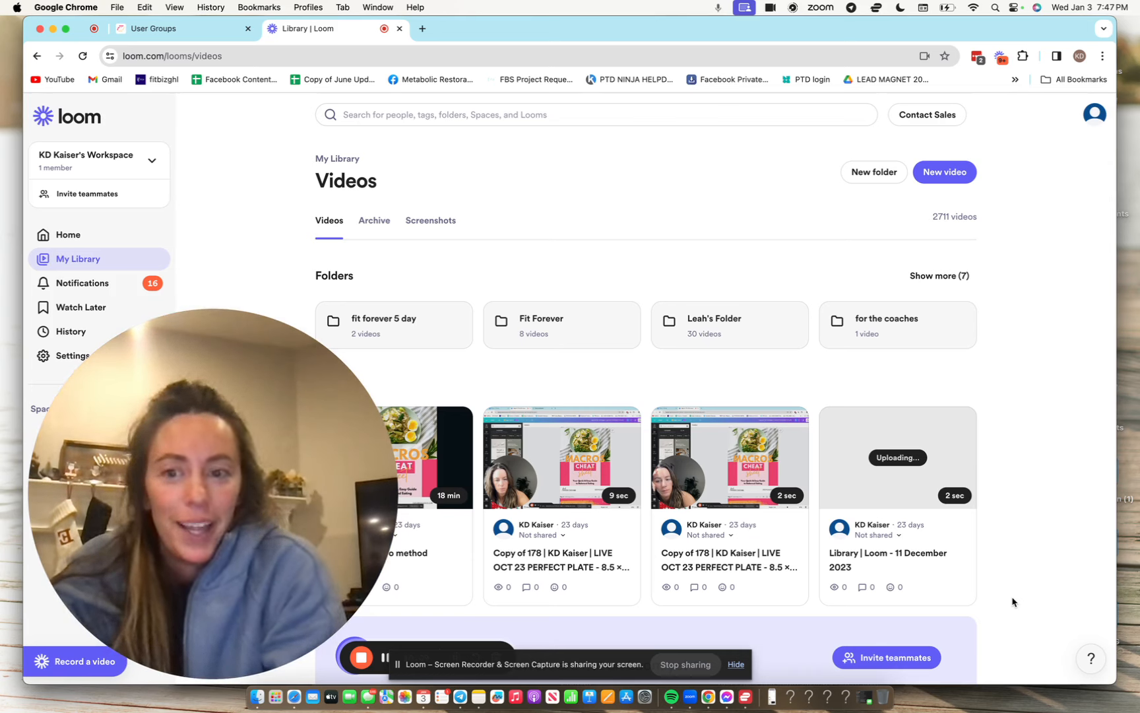
{"action": "mouse_move", "coordinate": [782, 648]}
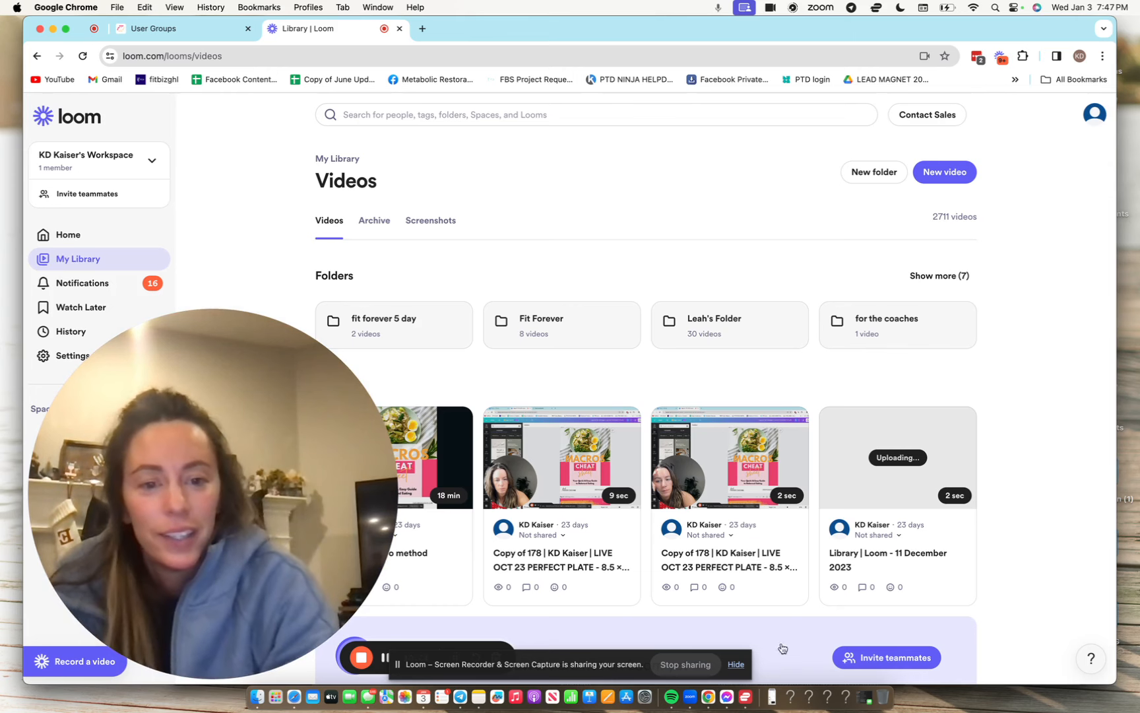